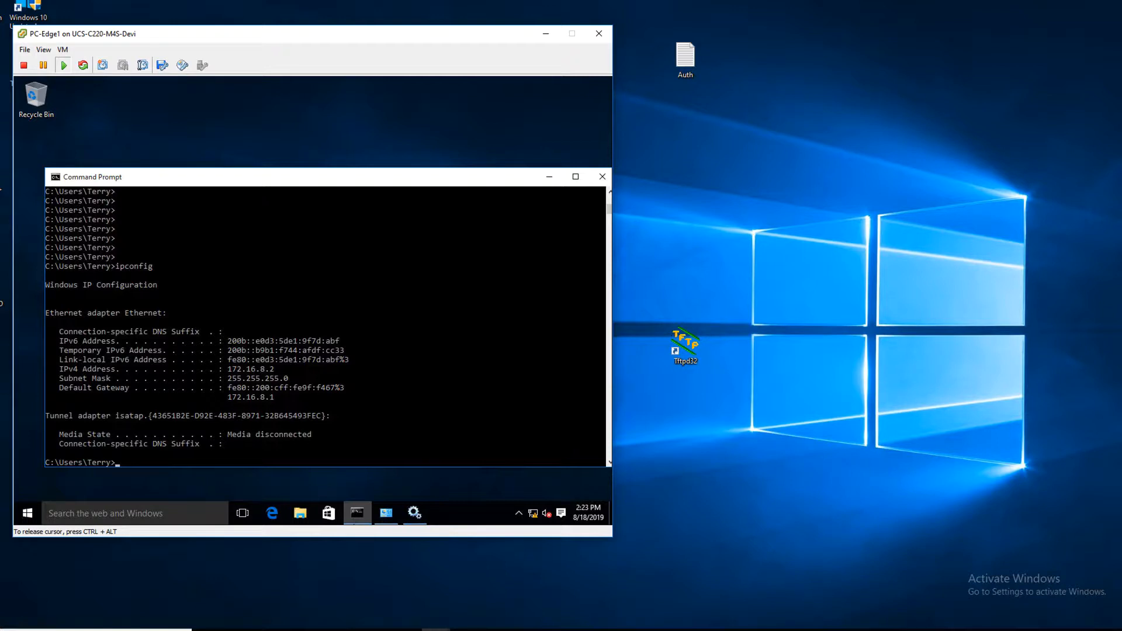
Run a ping from PC-Edge1 toward the 172.1x target host.
{"action": "type", "text": "ping"}
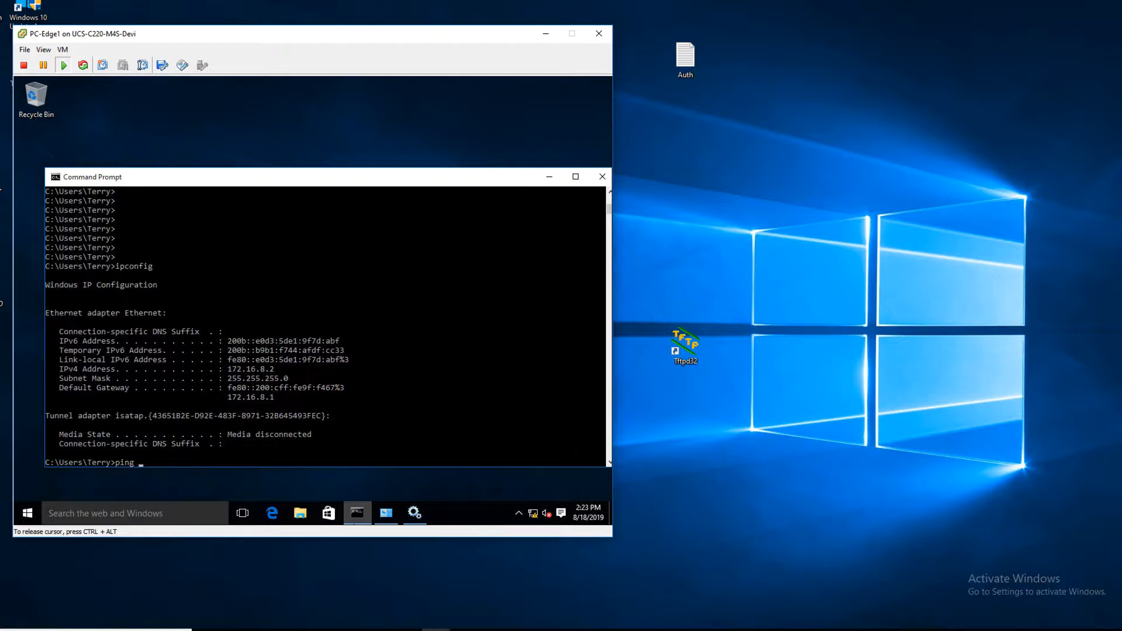
{"action": "type", "text": "172.1"}
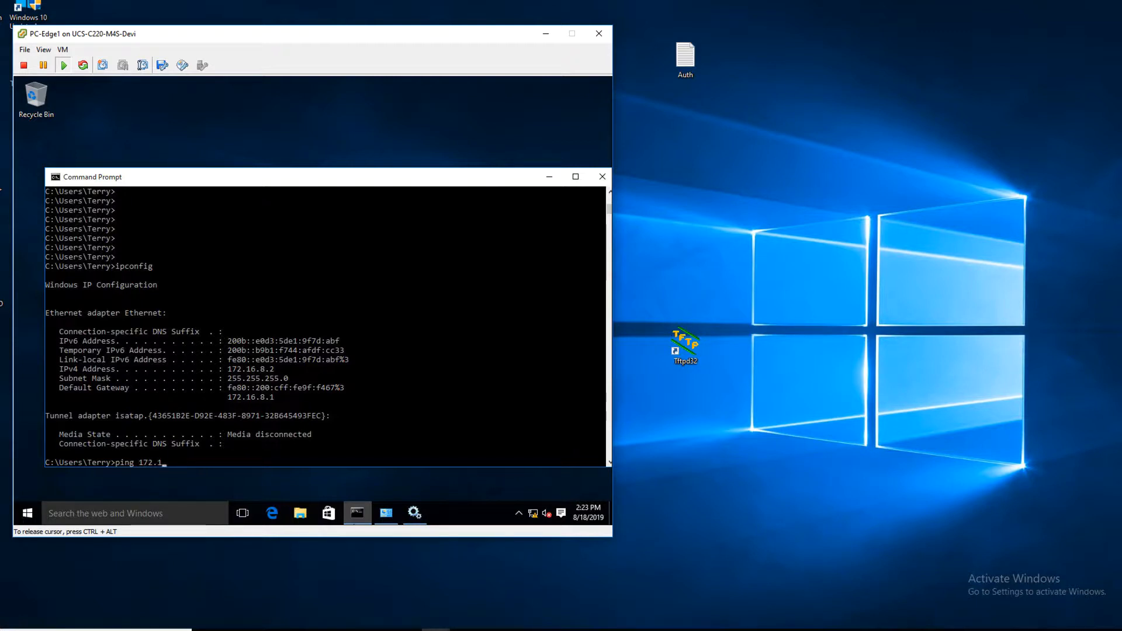
{"action": "key", "text": "enter"}
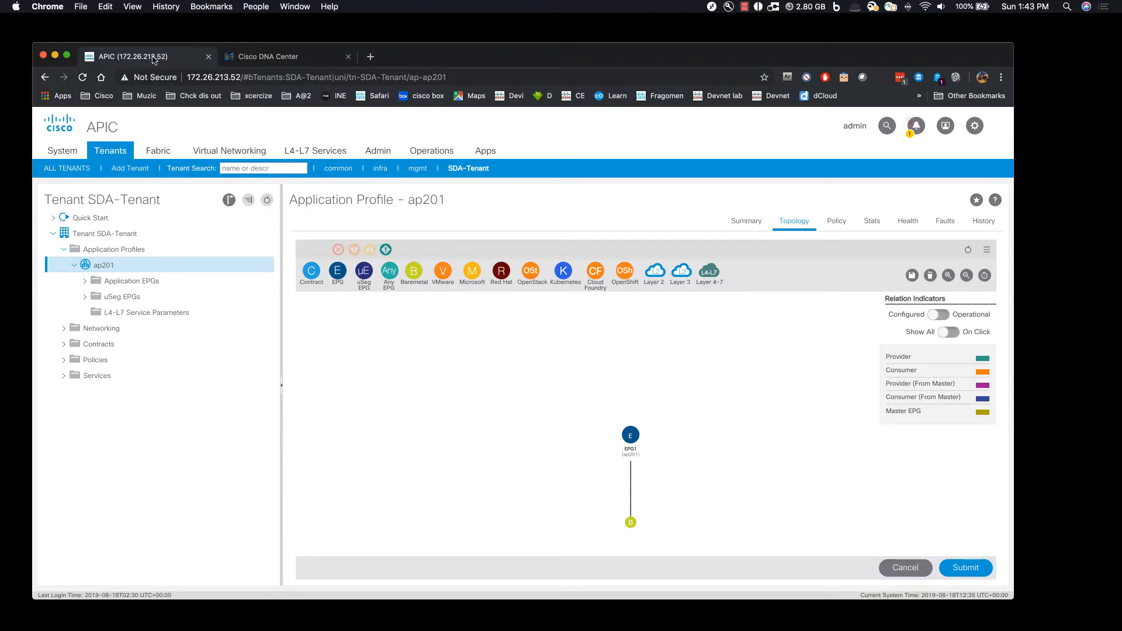
Expand SDA-Tenant's Application EPGs and Networking > External Routed Networks > ACI_OUT > Networks to list the SGT networks.
{"action": "left_click", "coordinate": [115, 248]}
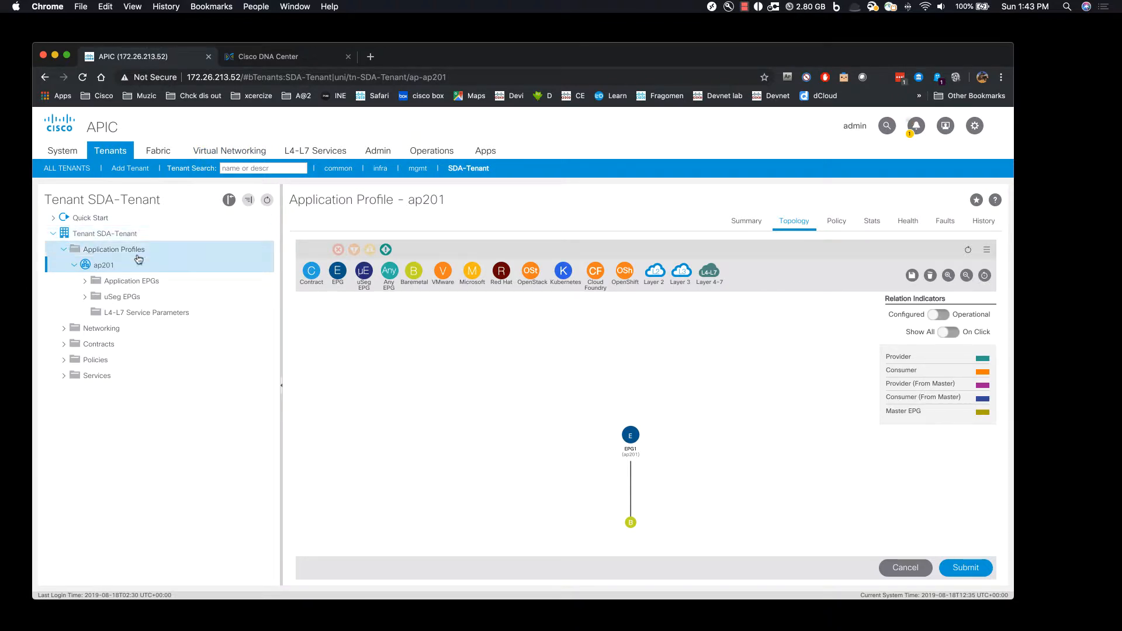
{"action": "left_click", "coordinate": [86, 280]}
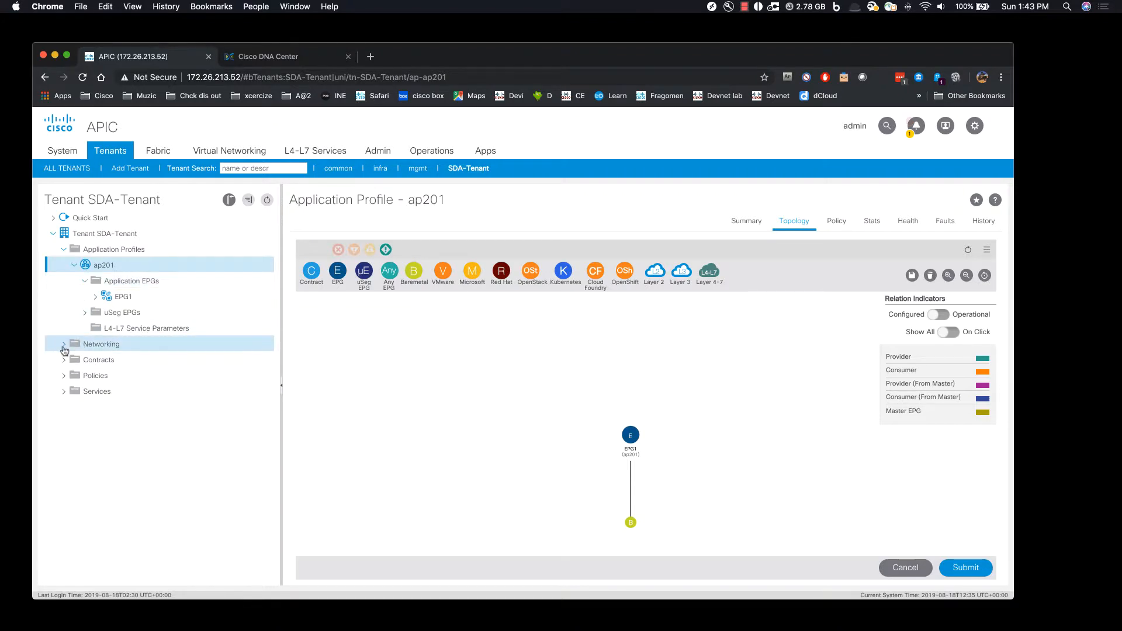
{"action": "left_click", "coordinate": [63, 344]}
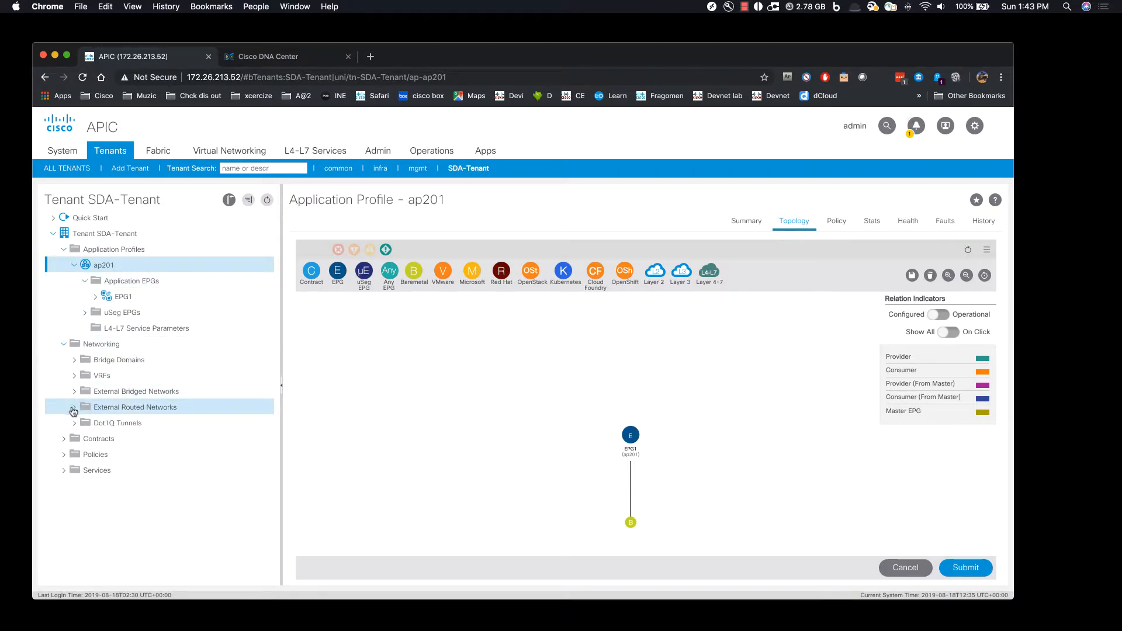
{"action": "left_click", "coordinate": [74, 407]}
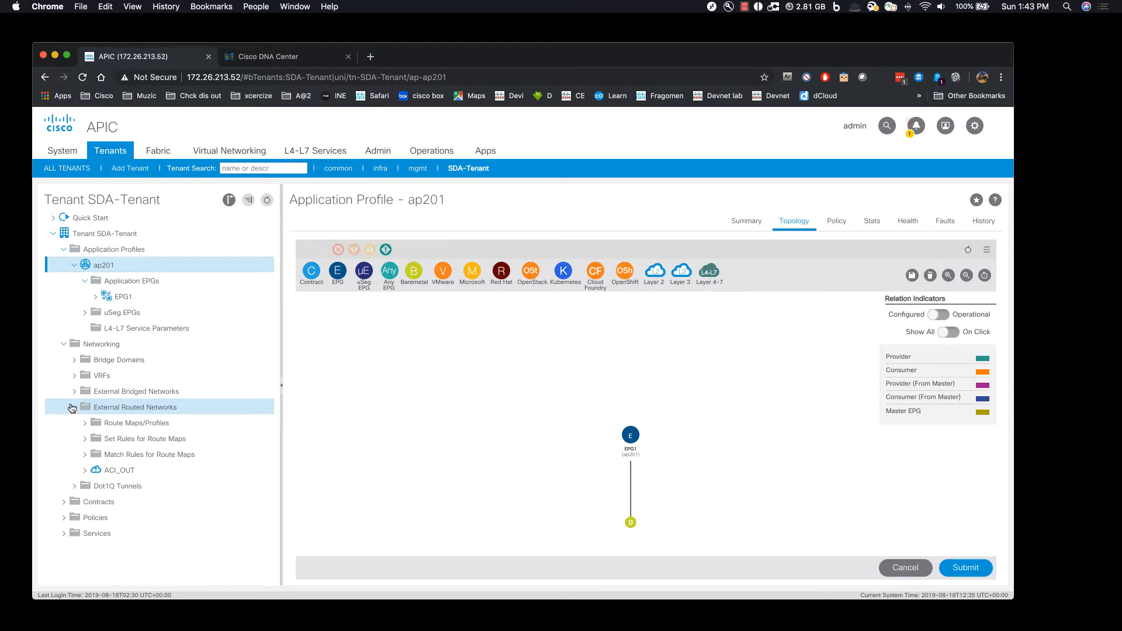
{"action": "left_click", "coordinate": [84, 469]}
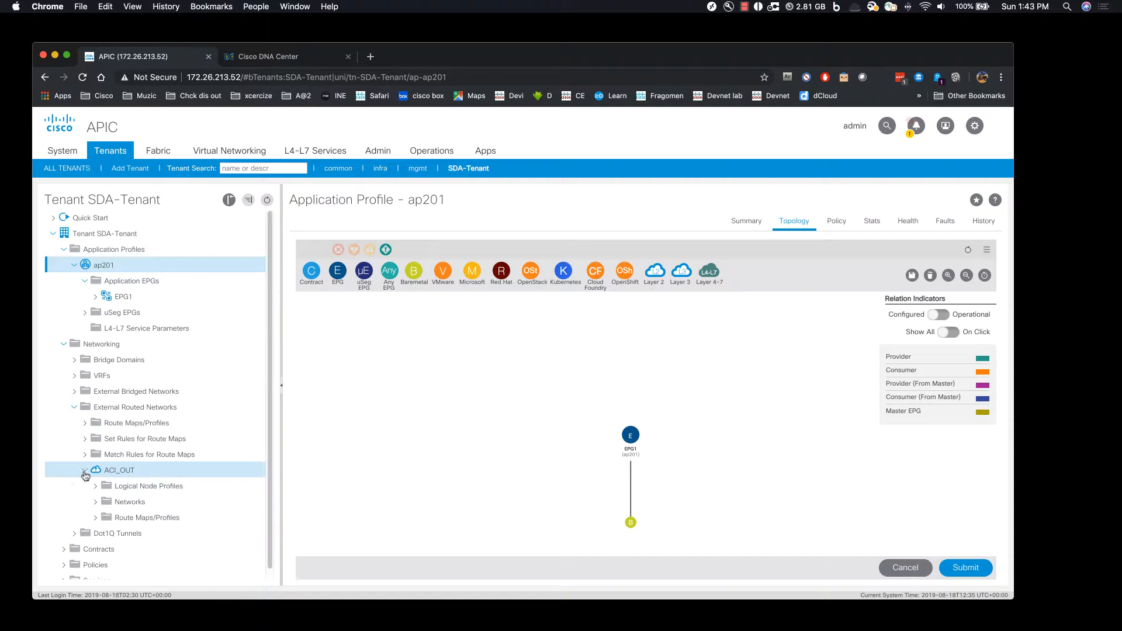
{"action": "left_click", "coordinate": [95, 501]}
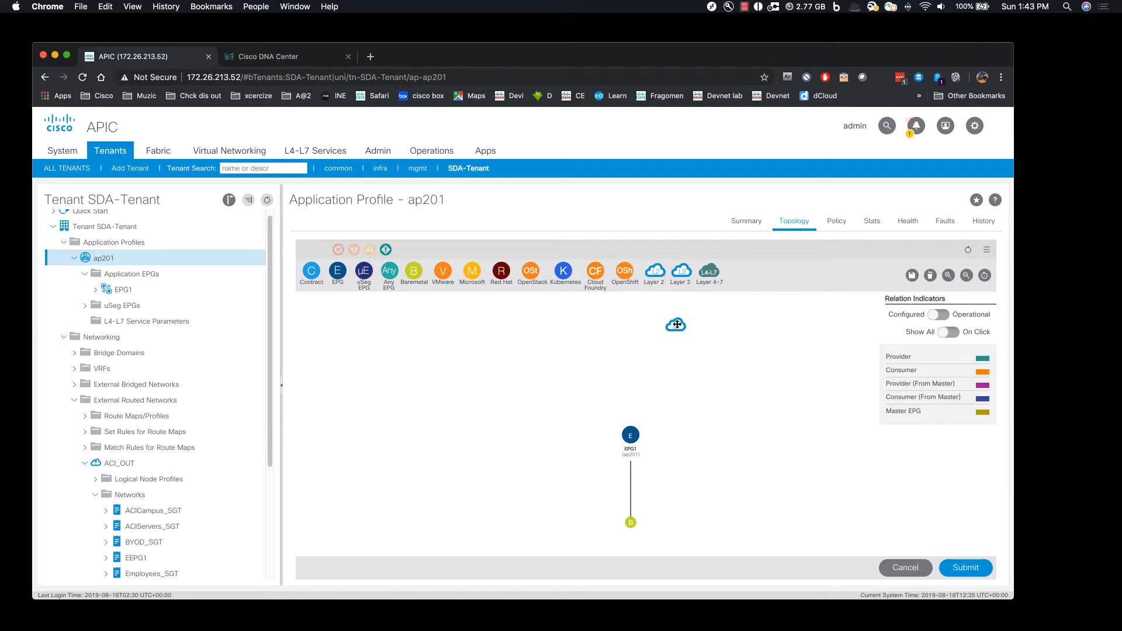
Place a Layer 3 external network on the ap201 topology as SDA-Tenant/ACI_OUT/Employees_SGT.
{"action": "left_click_drag", "start_coordinate": [676, 323], "coordinate": [664, 349]}
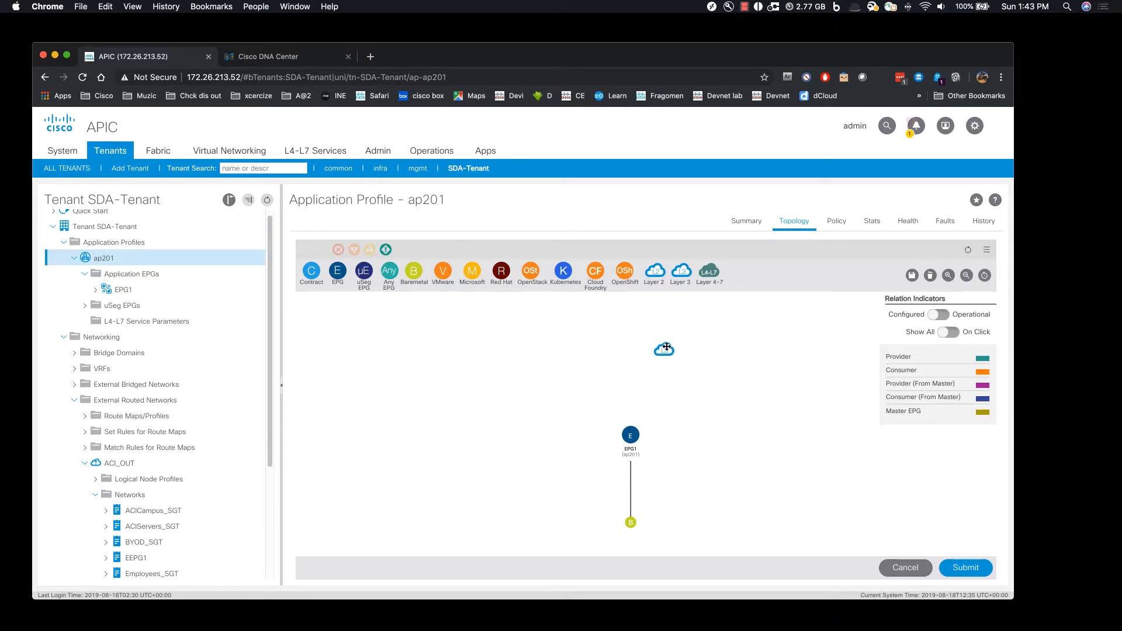
{"action": "left_click", "coordinate": [663, 348]}
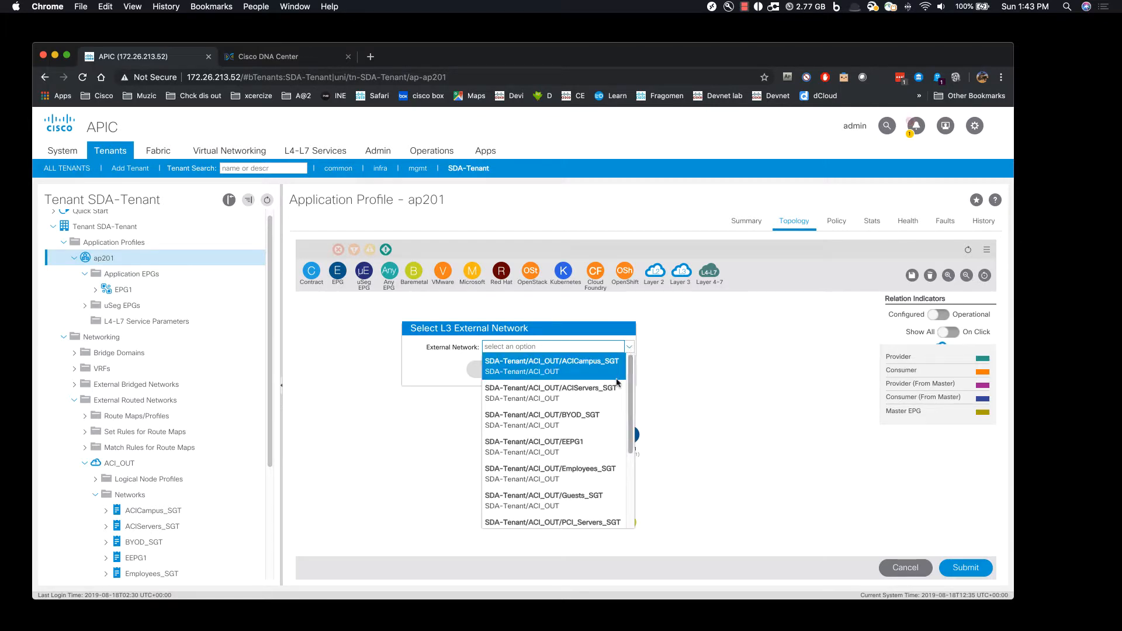
{"action": "left_click", "coordinate": [550, 468]}
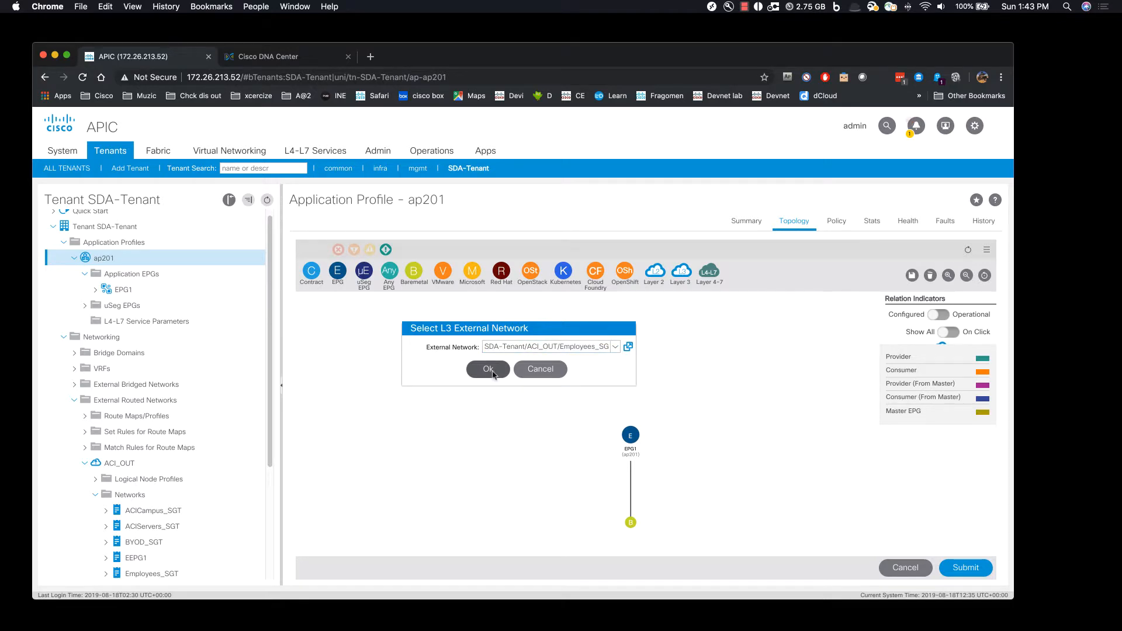
{"action": "left_click", "coordinate": [487, 368]}
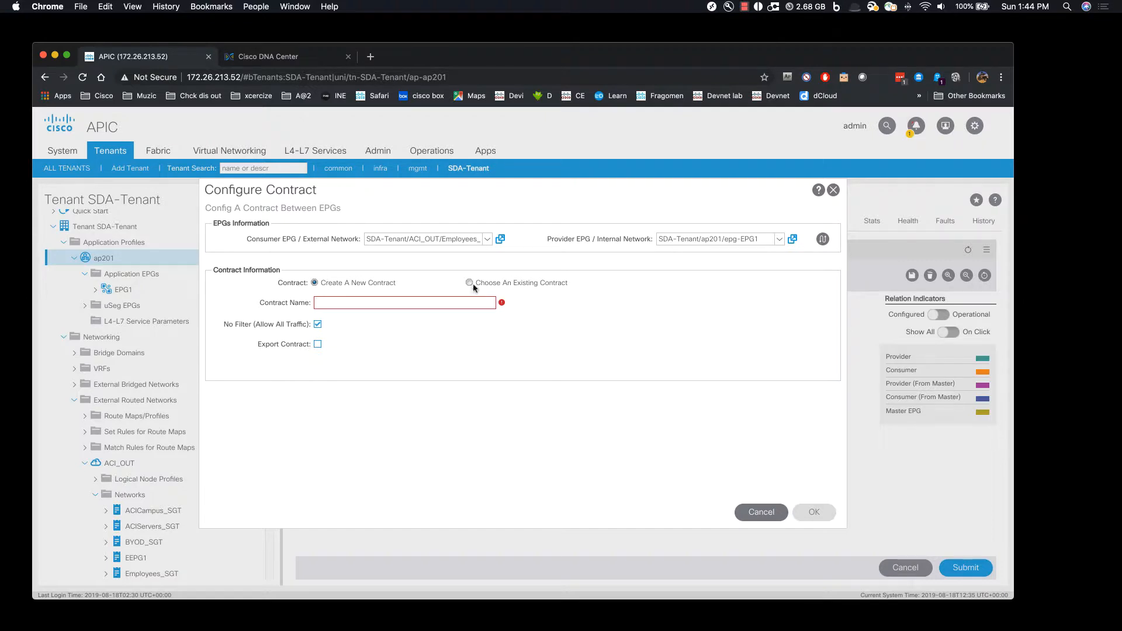
Link EPG1 and Employees_SGT with the existing policy1 contract and tidy the topology layout.
{"action": "left_click", "coordinate": [470, 283]}
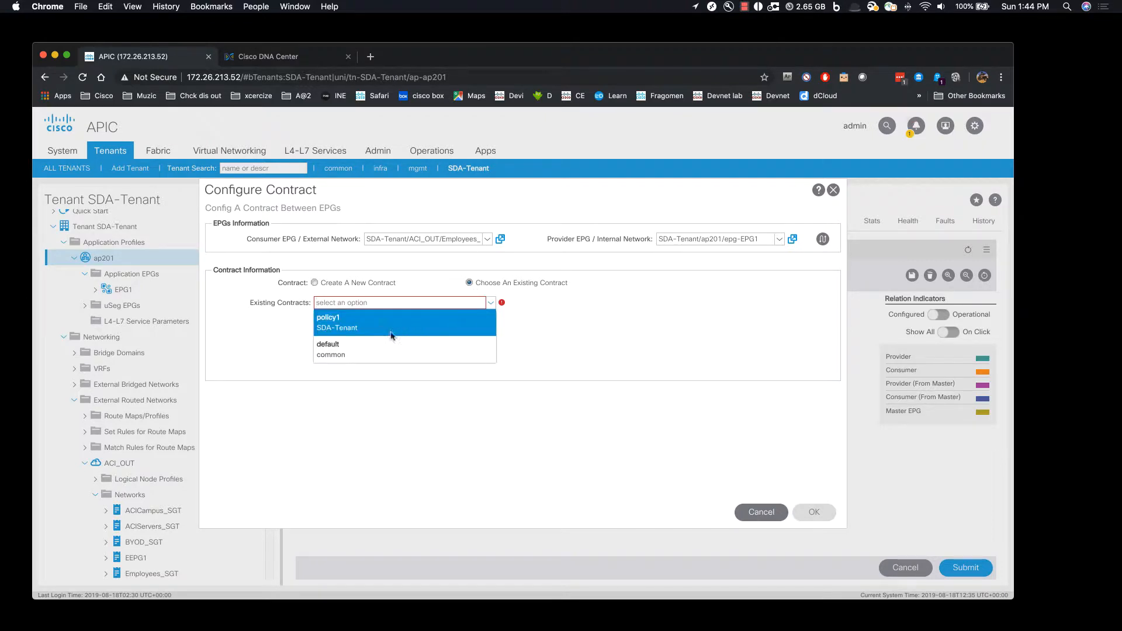
{"action": "left_click", "coordinate": [327, 317]}
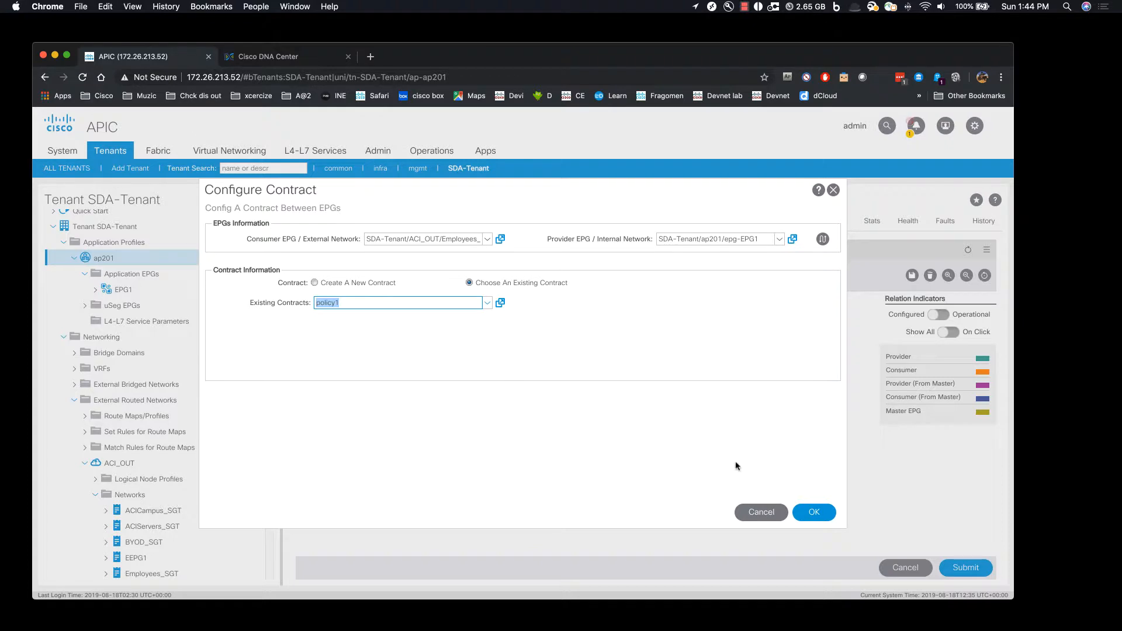
{"action": "left_click", "coordinate": [813, 512]}
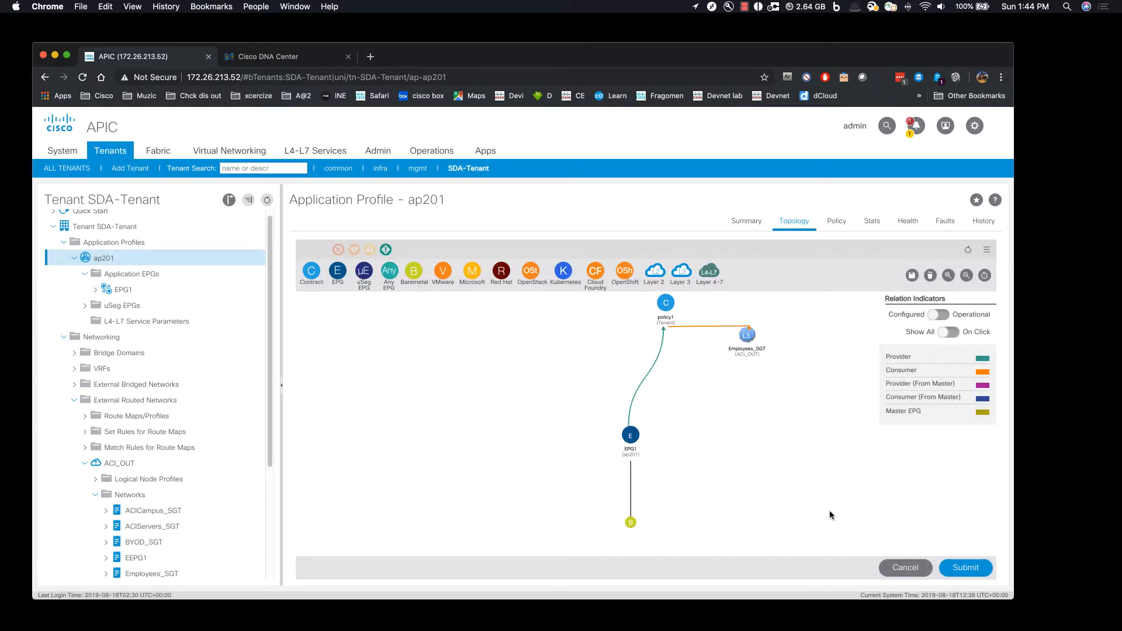
{"action": "mouse_move", "coordinate": [746, 337]}
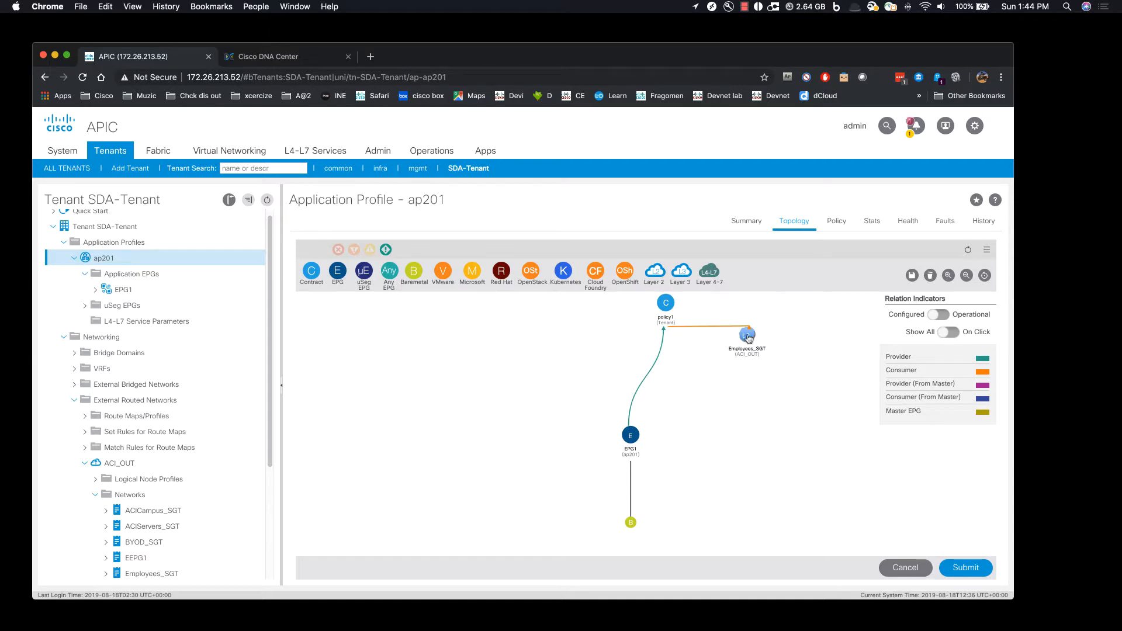
{"action": "left_click_drag", "start_coordinate": [747, 337], "coordinate": [698, 428]}
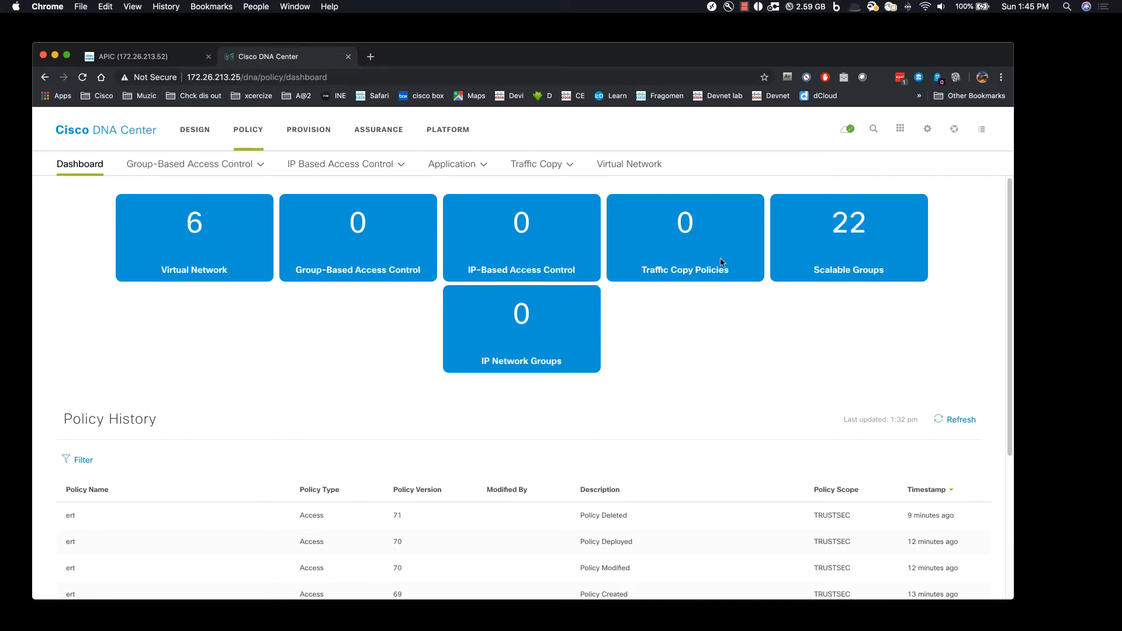
Review the ap201_EPG1_EPG and Employees scalable groups, then begin a new group-based access policy.
{"action": "left_click", "coordinate": [188, 164]}
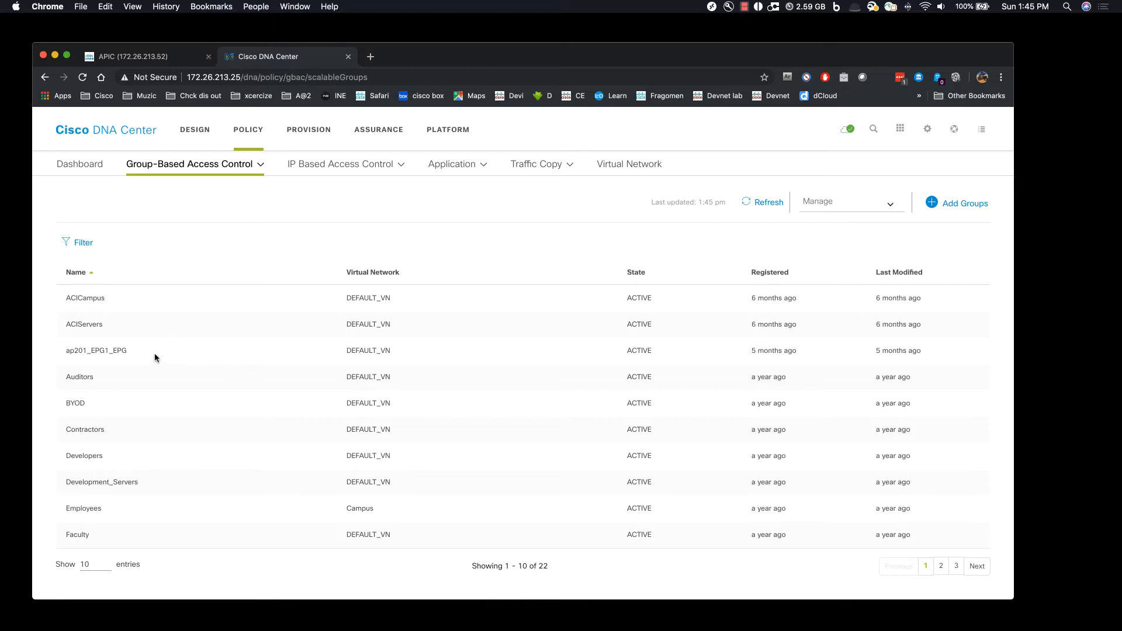
{"action": "double_click", "coordinate": [96, 350]}
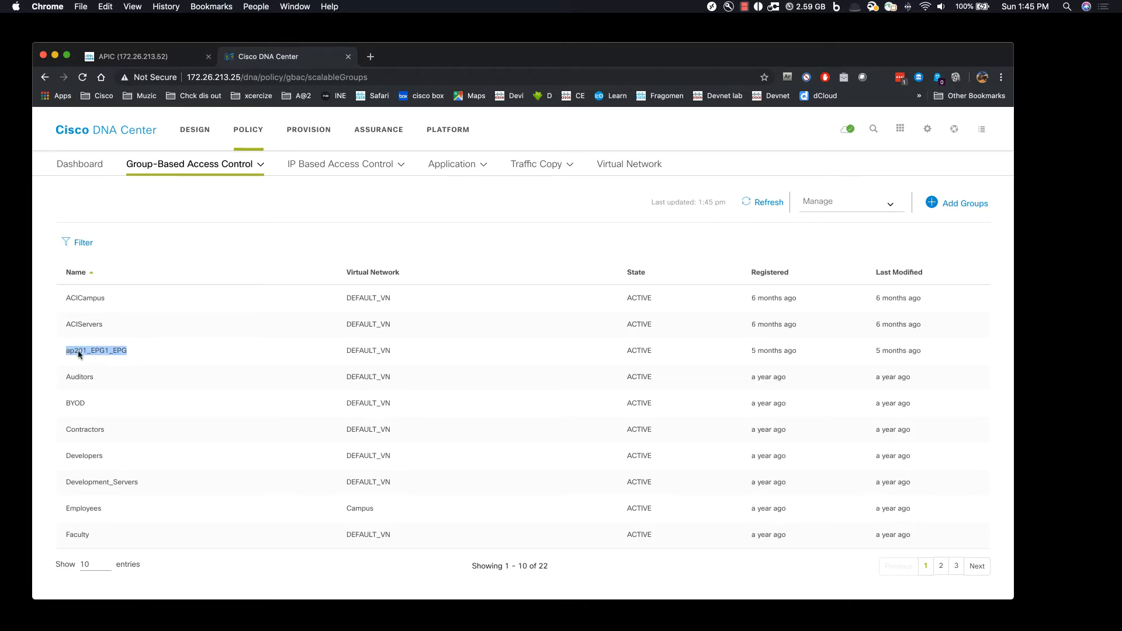
{"action": "mouse_move", "coordinate": [142, 509]}
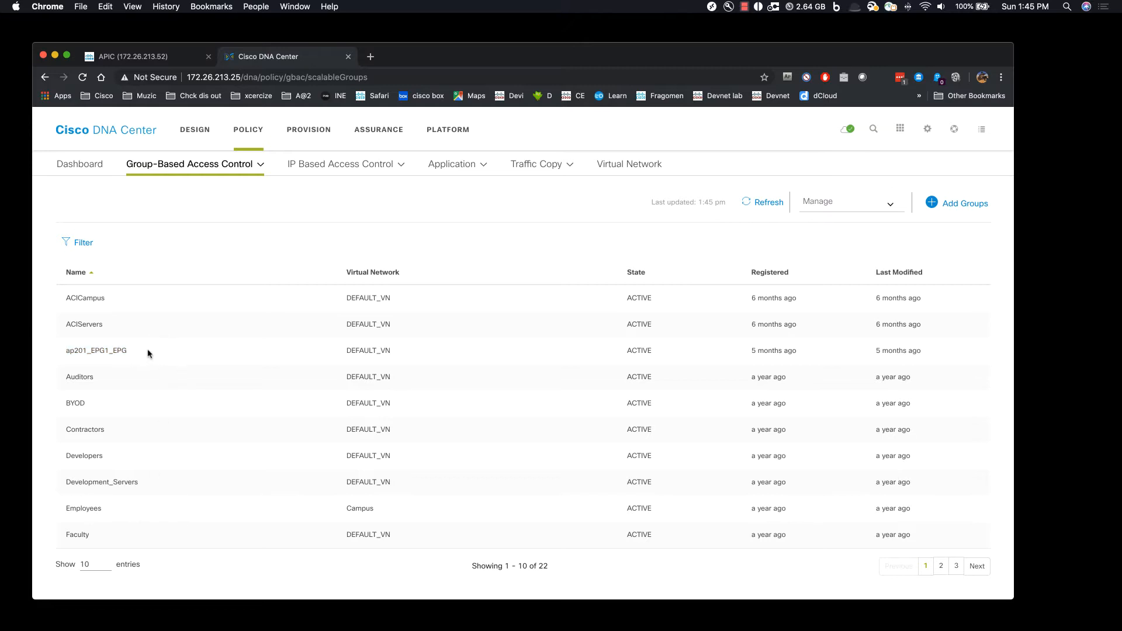
{"action": "double_click", "coordinate": [96, 349]}
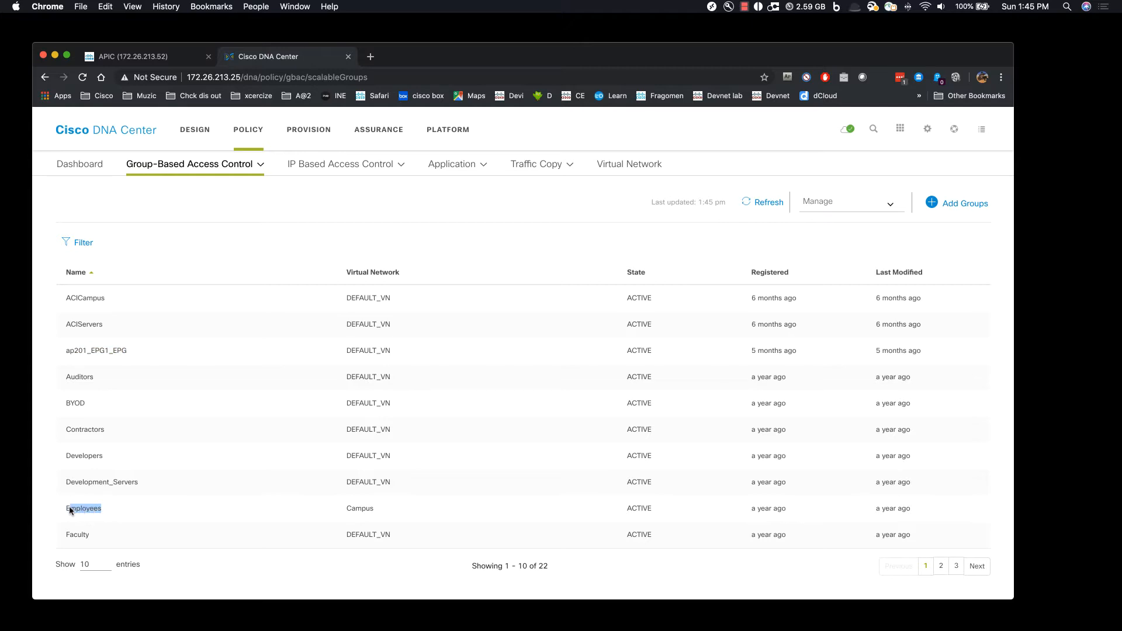
{"action": "double_click", "coordinate": [83, 508]}
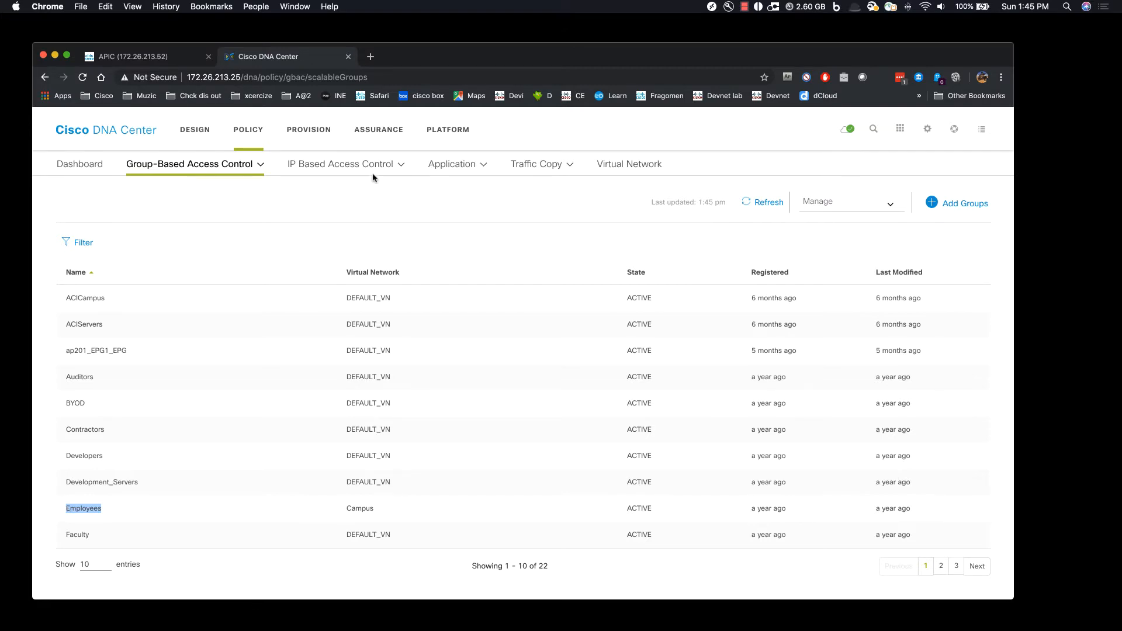
{"action": "left_click", "coordinate": [190, 164]}
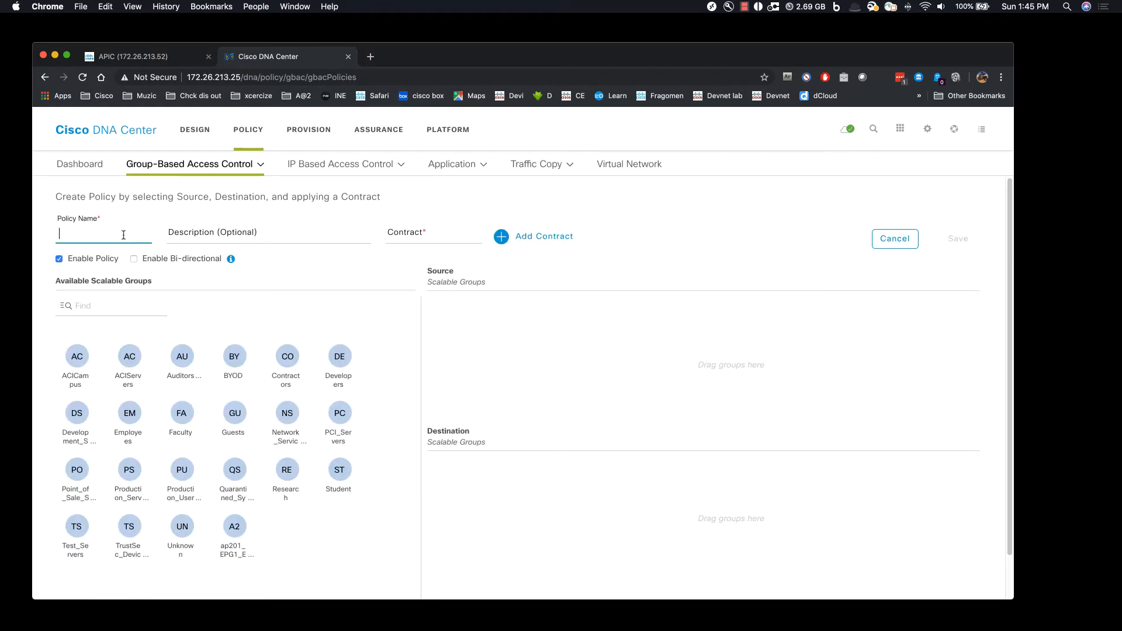
Save policy Deny-ACI with source ap201_EPG1_EPG, destination Employees and the deny contract.
{"action": "type", "text": "Deny-ACI"}
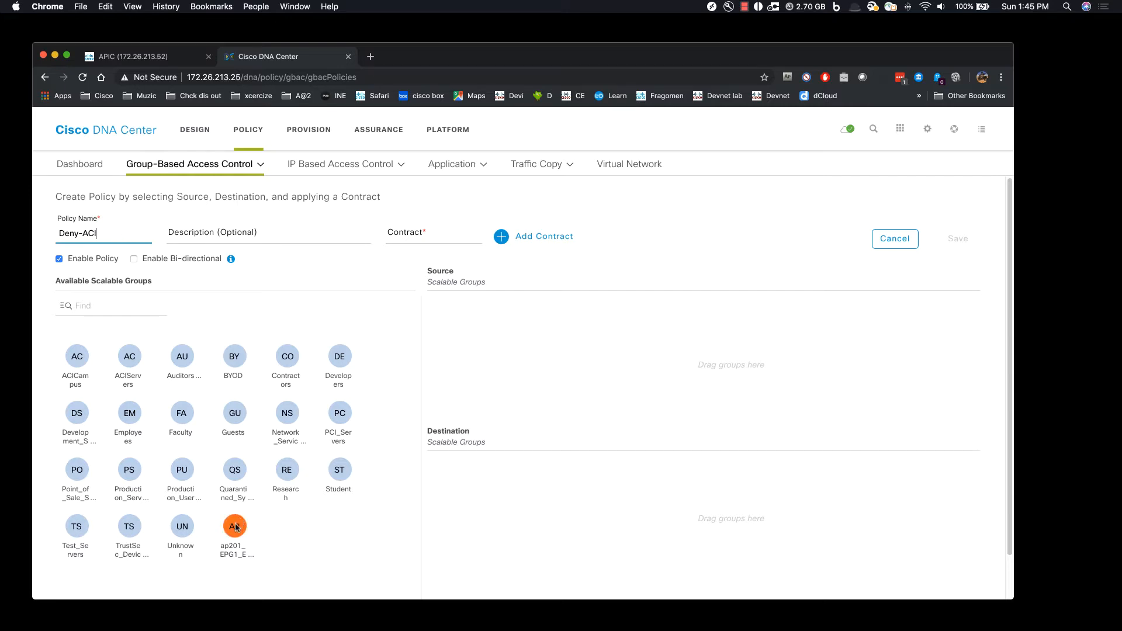
{"action": "left_click_drag", "start_coordinate": [233, 526], "coordinate": [445, 305]}
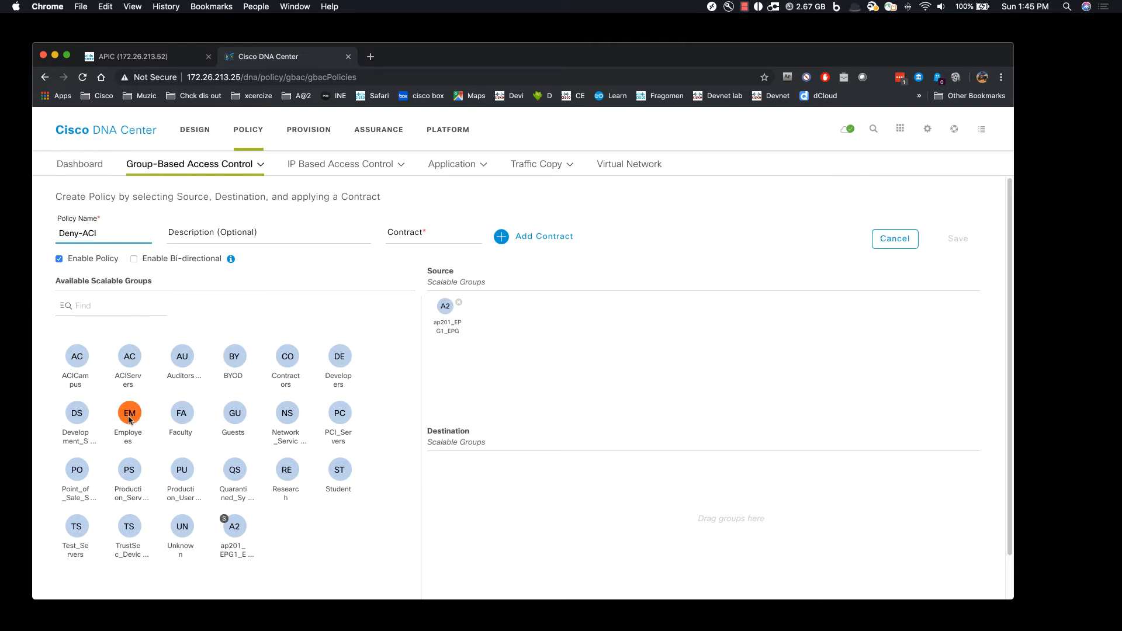
{"action": "left_click_drag", "start_coordinate": [128, 413], "coordinate": [445, 472]}
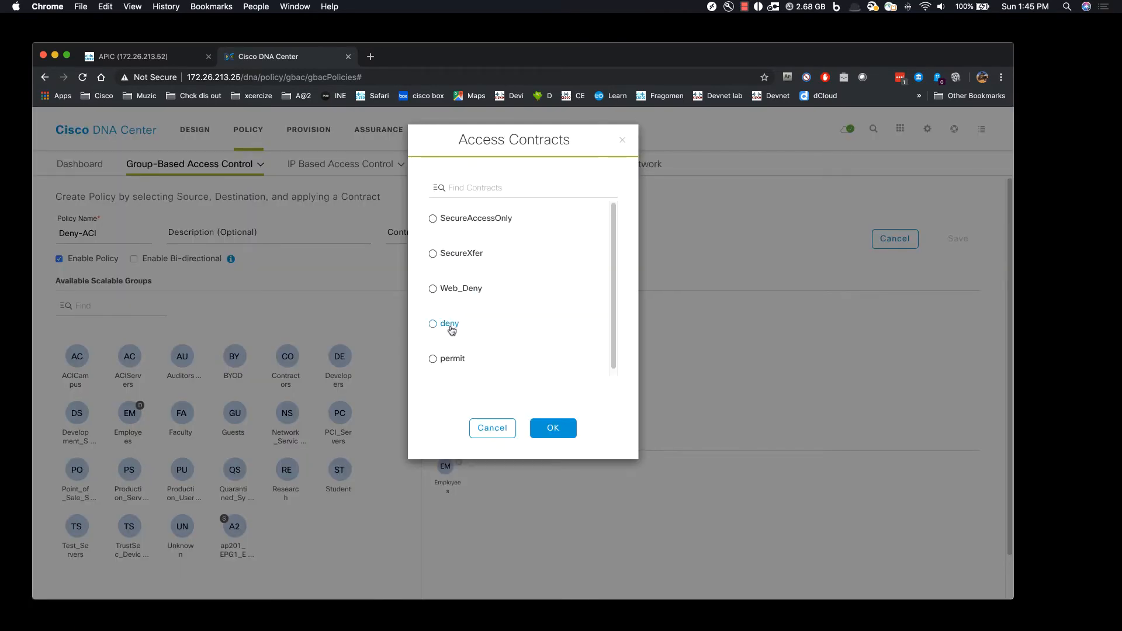
{"action": "left_click", "coordinate": [553, 428]}
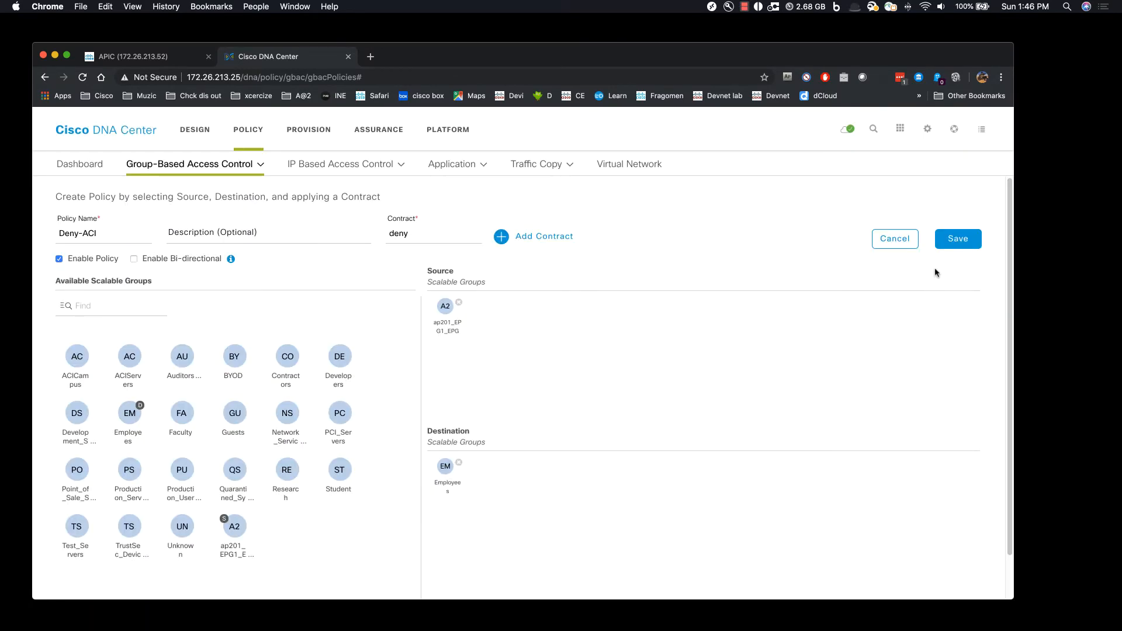
{"action": "left_click", "coordinate": [957, 238]}
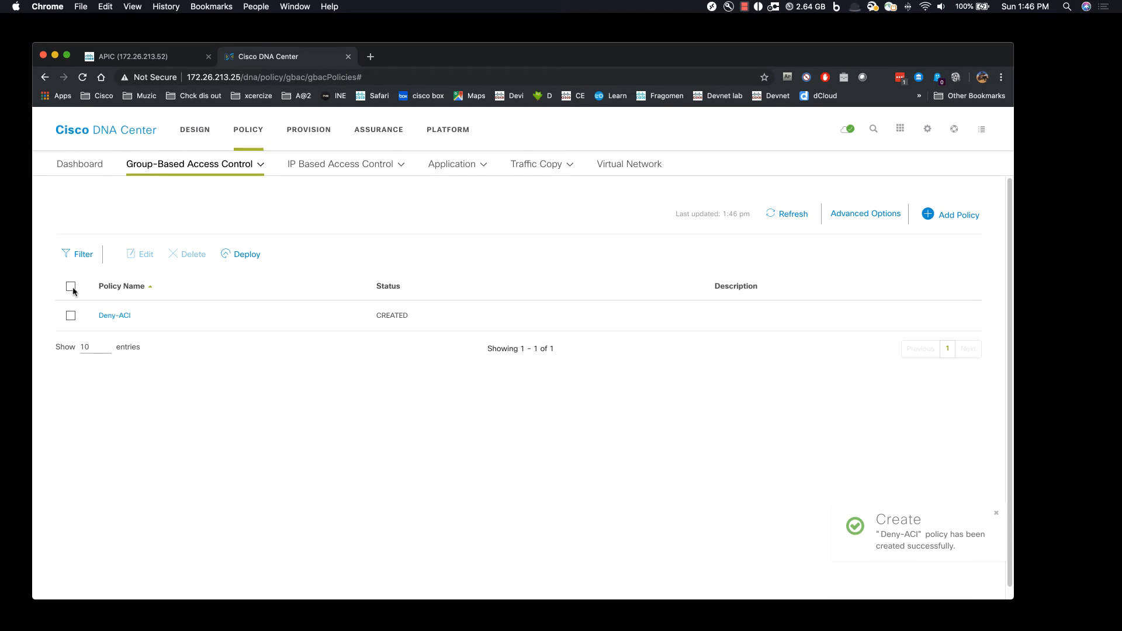
Select the Deny-ACI policy and deploy it to the network.
{"action": "left_click", "coordinate": [70, 286]}
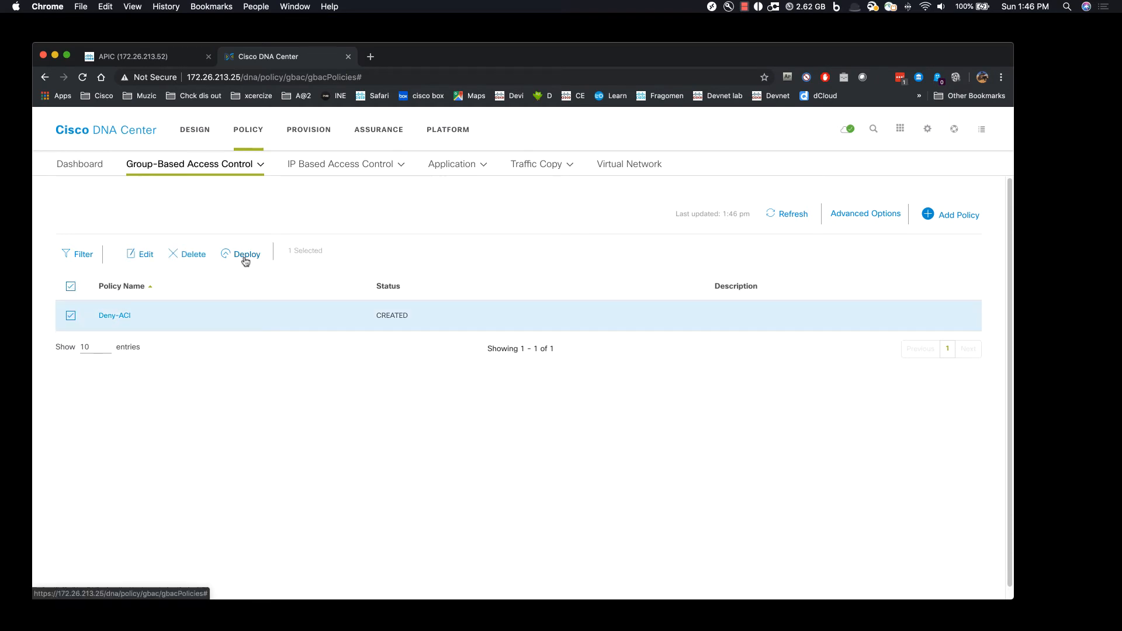
{"action": "left_click", "coordinate": [247, 254]}
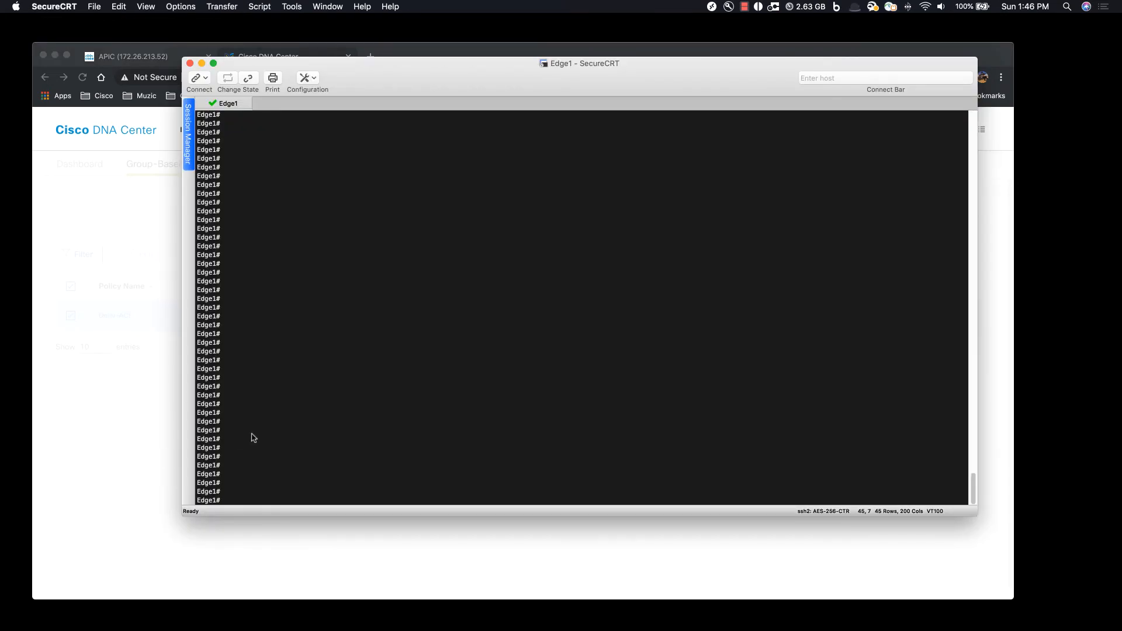
Run 'show cts role-based permissions' and 'show cts role-based counters' on Edge1 to confirm the 10001-to-4 deny.
{"action": "type", "text": "sh cts role-based permission"}
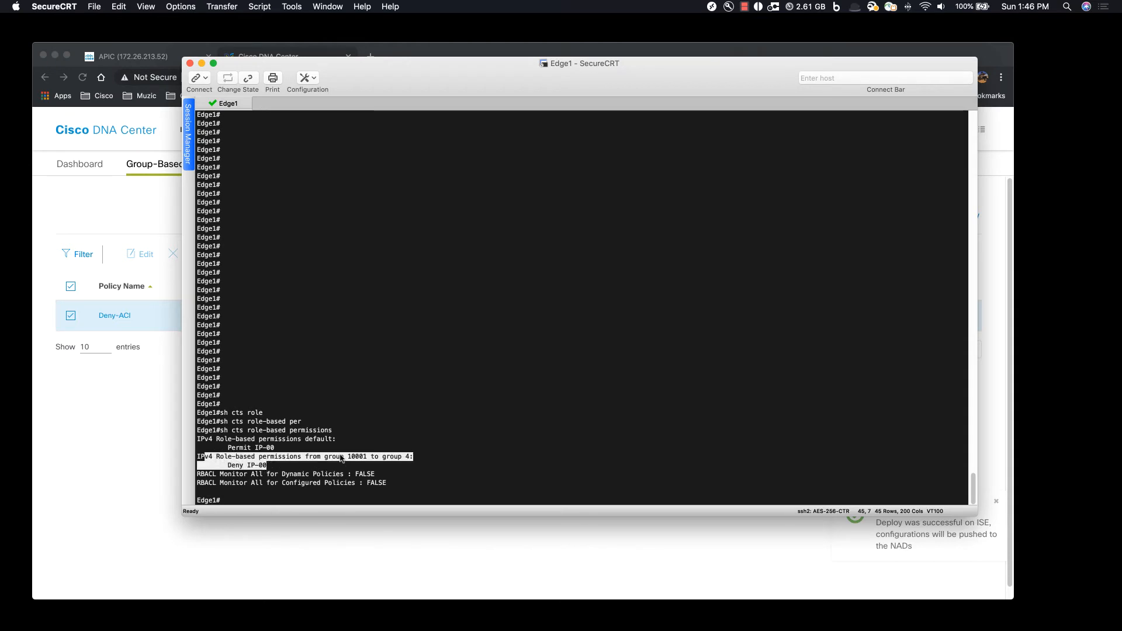
{"action": "type", "text": "sh cts role-based counter"}
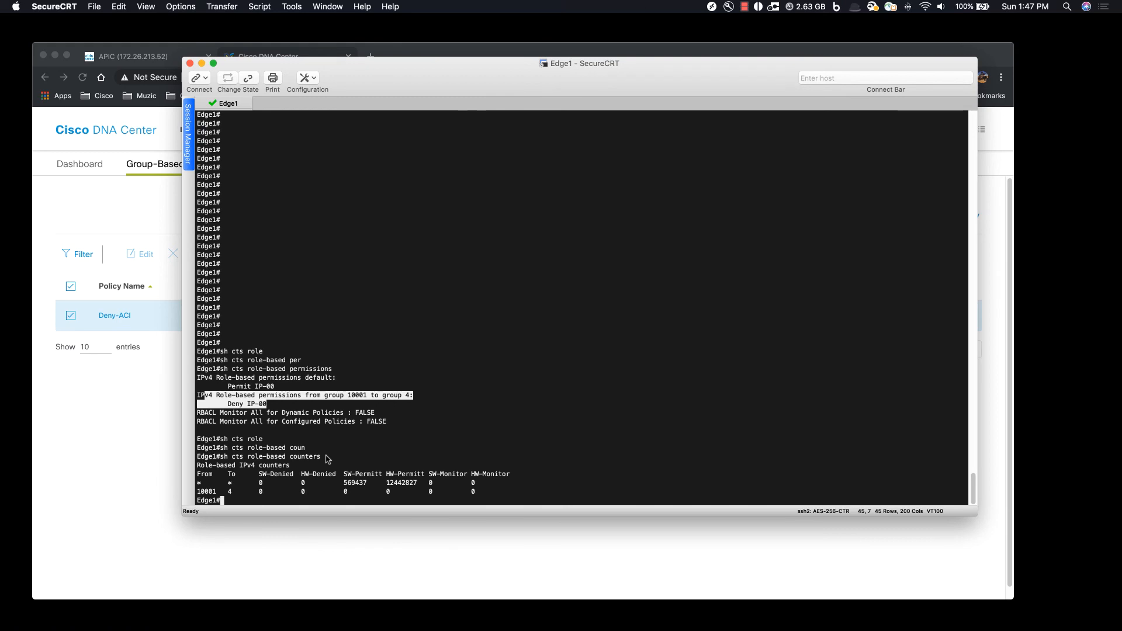
{"action": "type", "text": "sh cts role-based counters"}
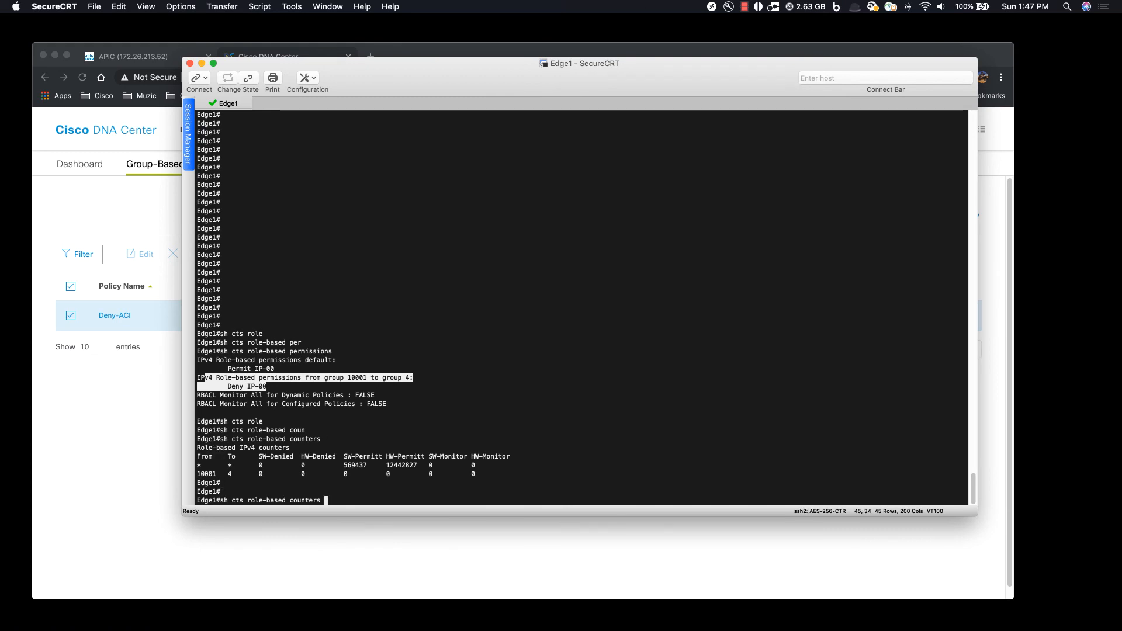